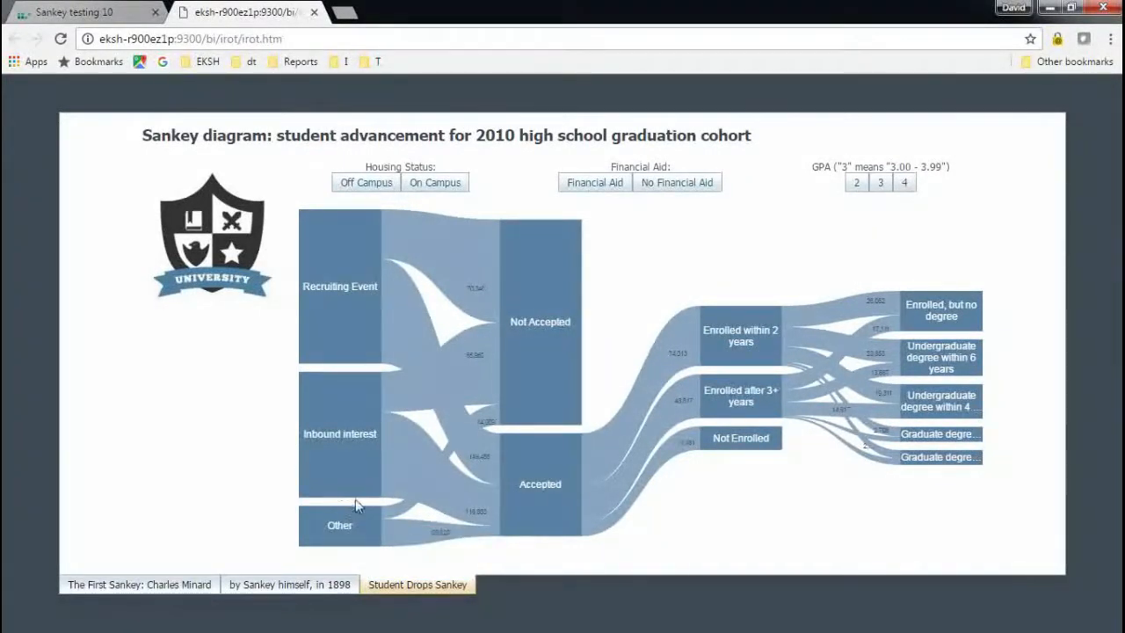
mouse_move(974, 407)
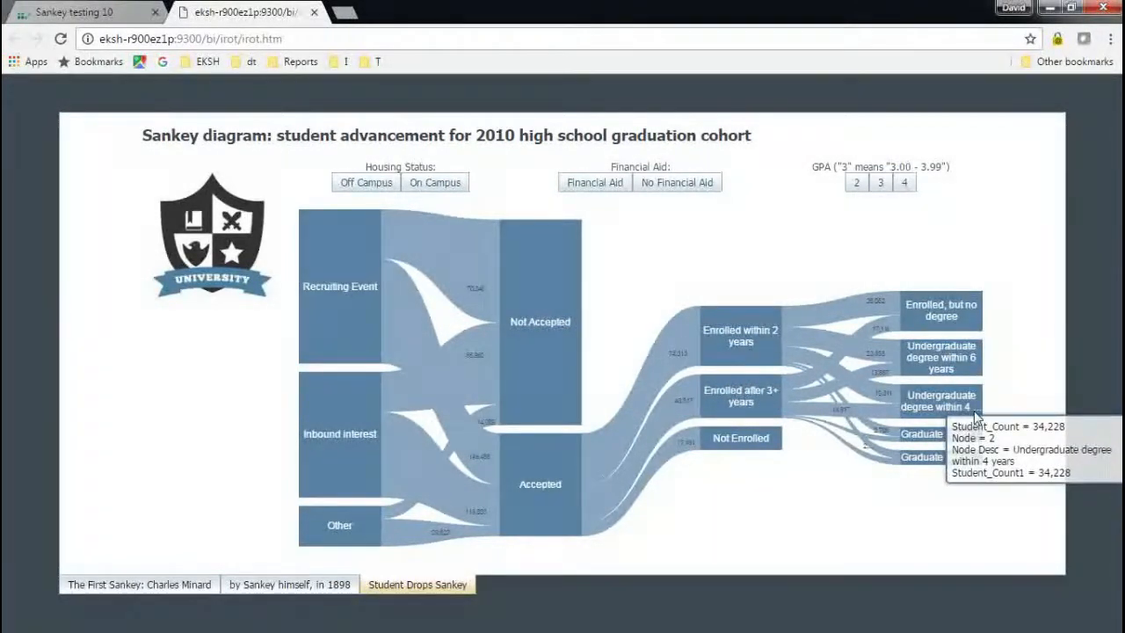
mouse_move(595, 202)
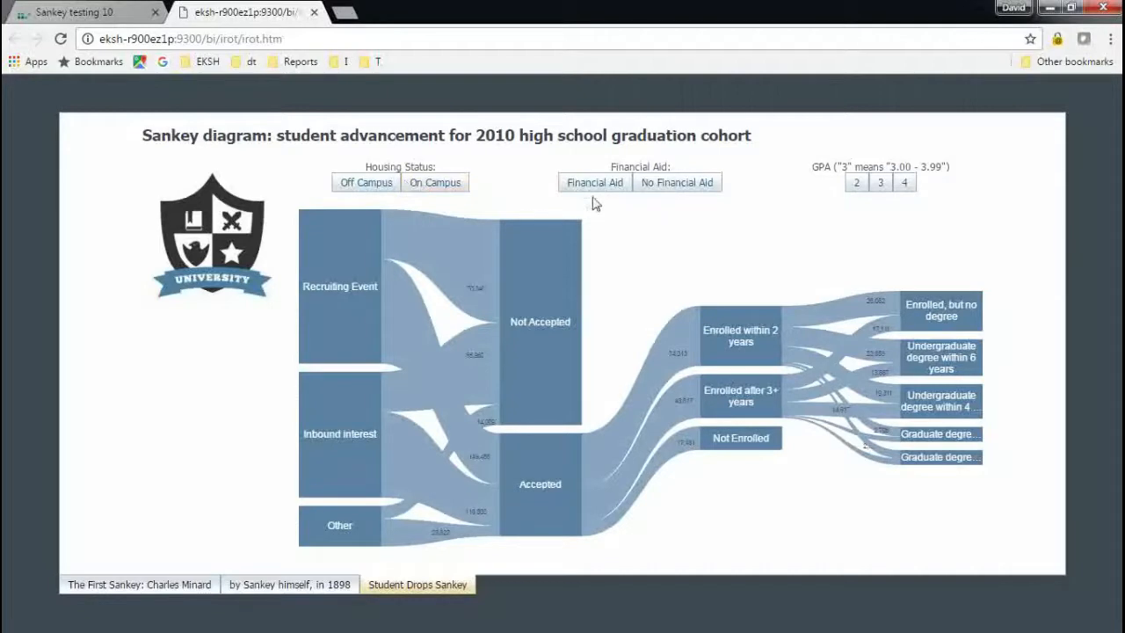
Step: Filter the Sankey to No Financial Aid, On Campus and GPA 2, then switch to the authoring view
click(677, 181)
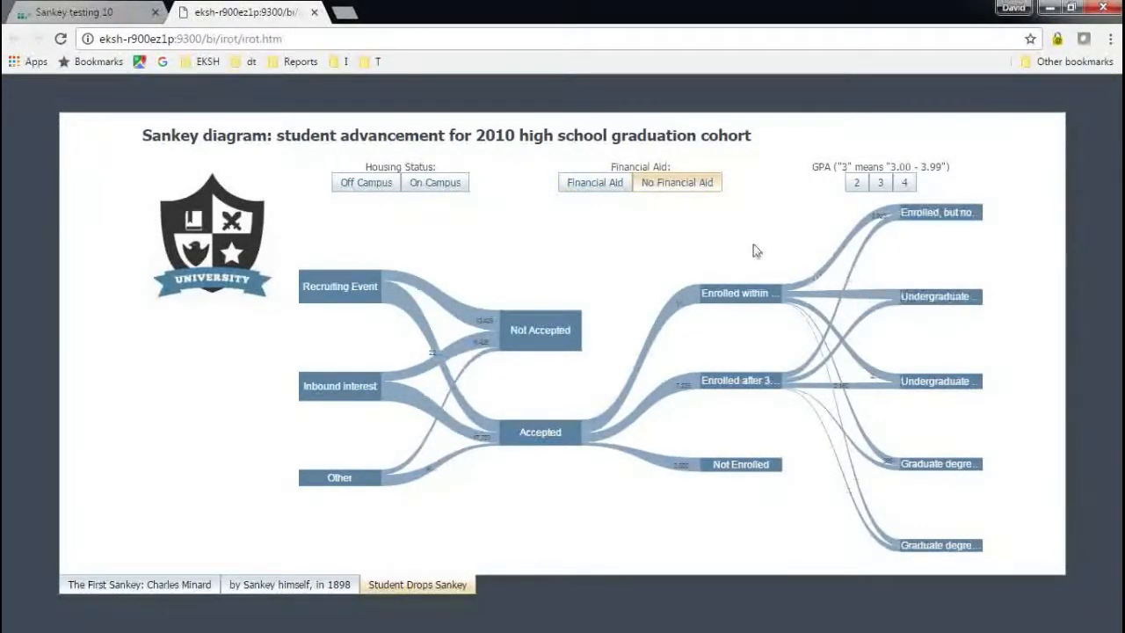
click(365, 181)
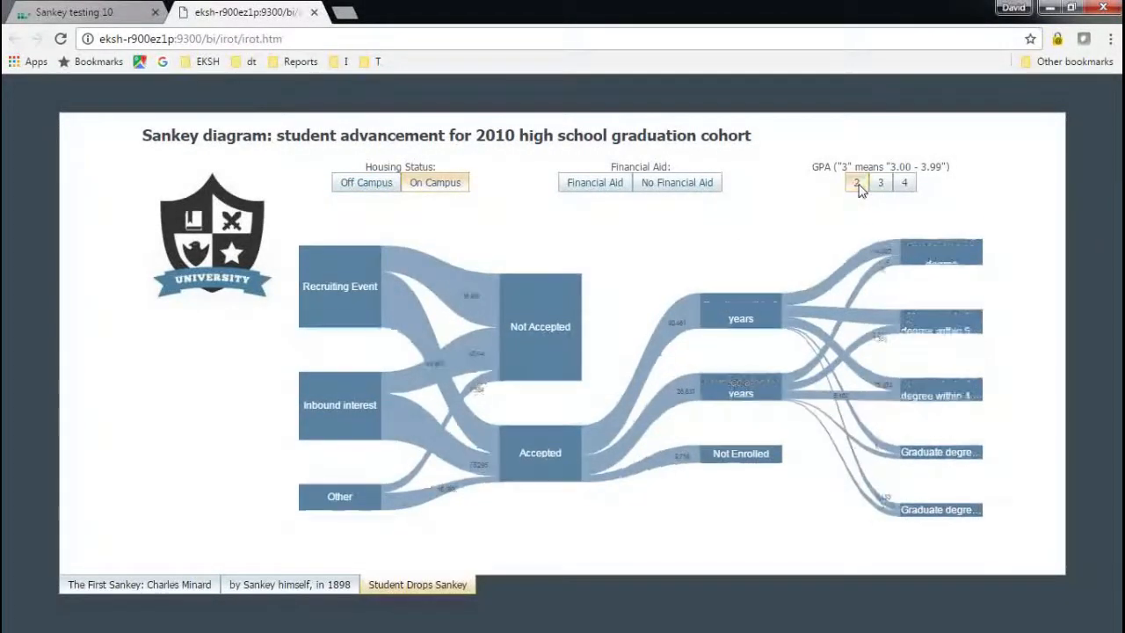
click(857, 181)
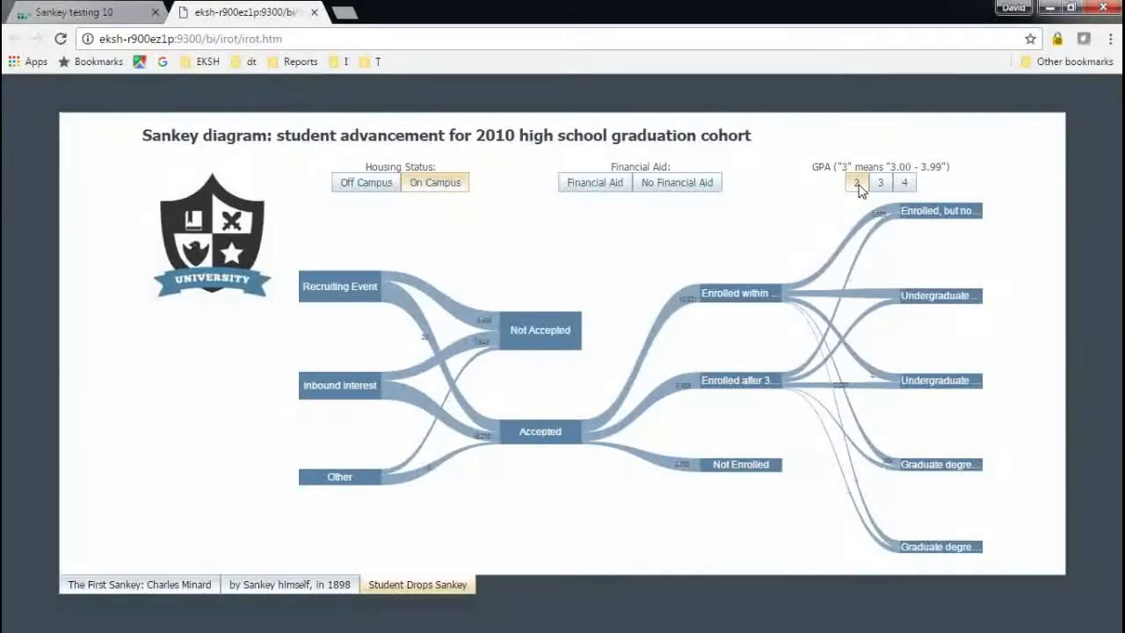
click(74, 12)
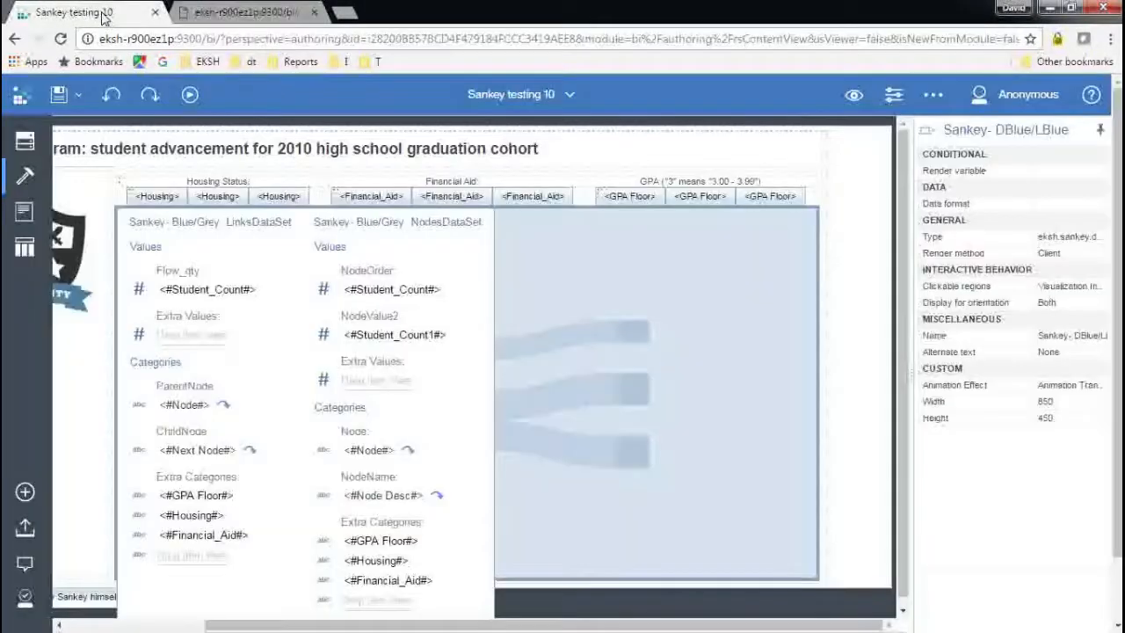
Step: Select the LinksDataSet container to show its Data Container properties
click(255, 221)
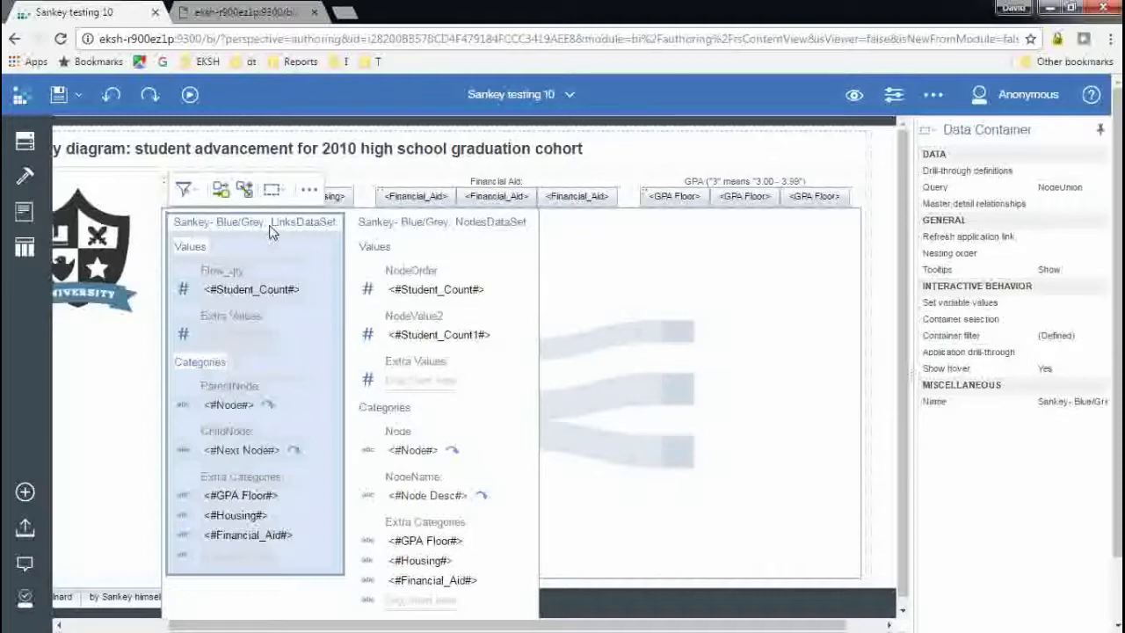